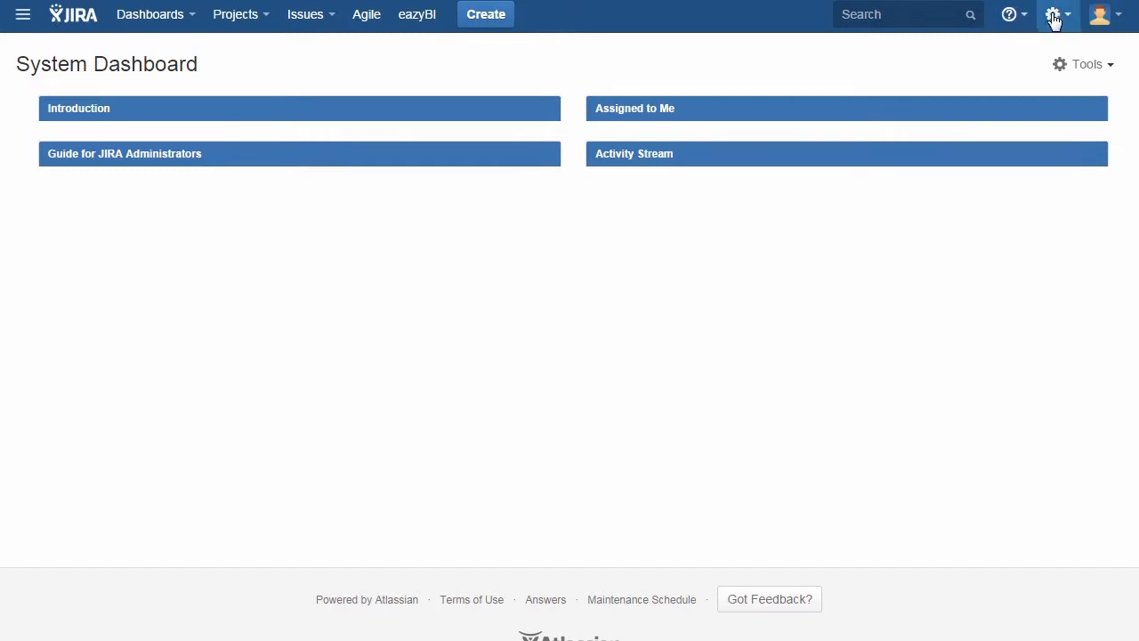
Go to Add-ons administration and open Customer Case's Feedback Forums page
{"action": "left_click", "coordinate": [1053, 15]}
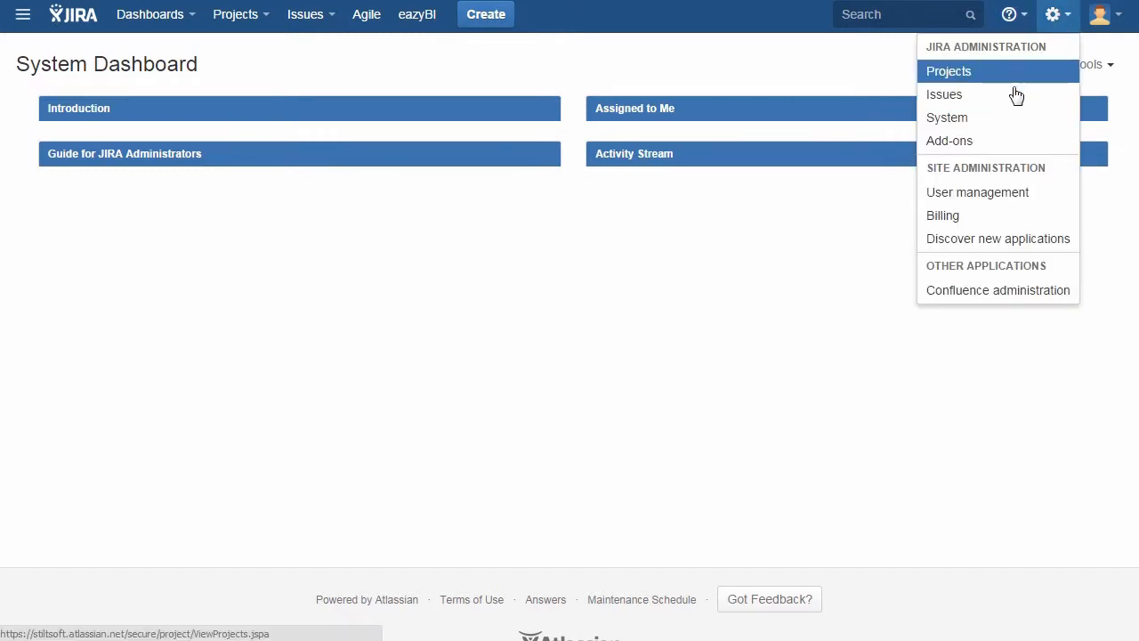
{"action": "mouse_move", "coordinate": [961, 140]}
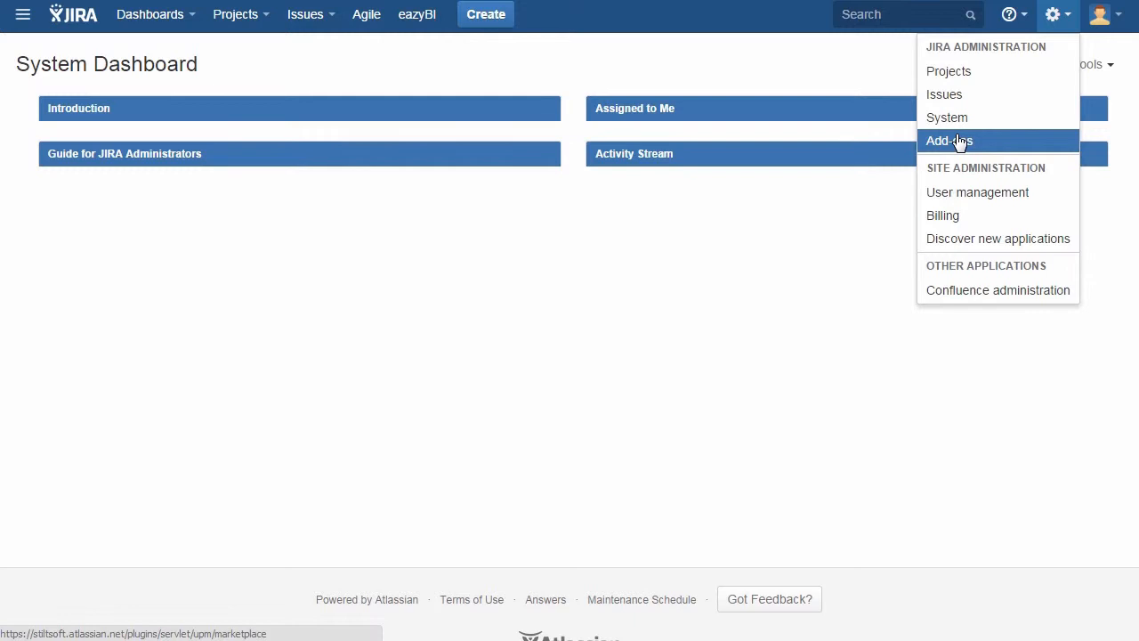
{"action": "left_click", "coordinate": [948, 140]}
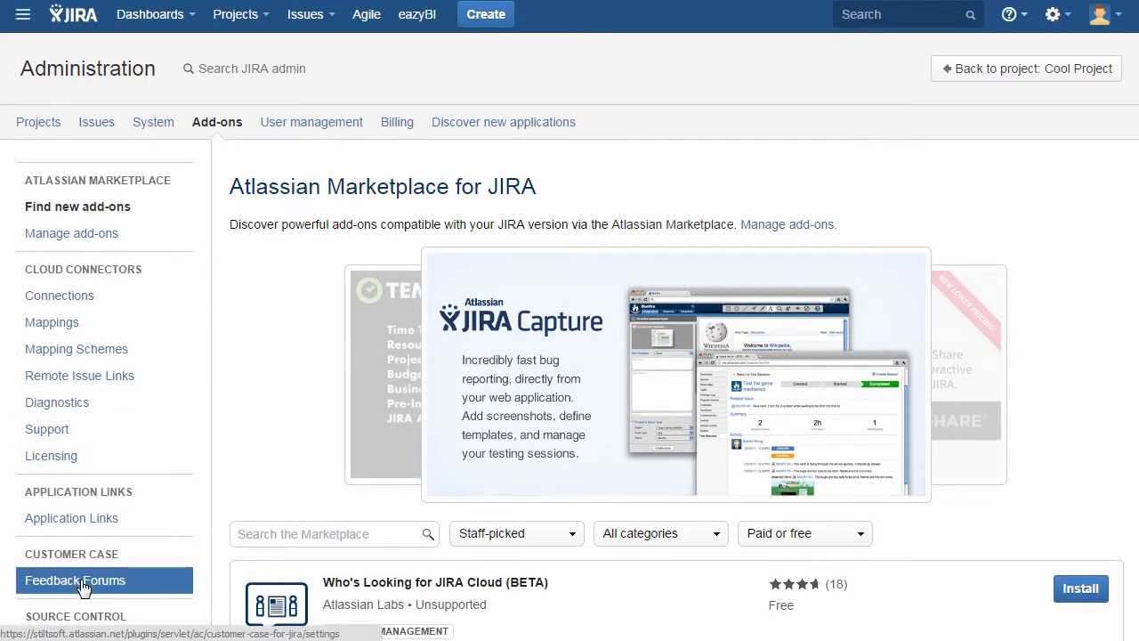
{"action": "left_click", "coordinate": [75, 579]}
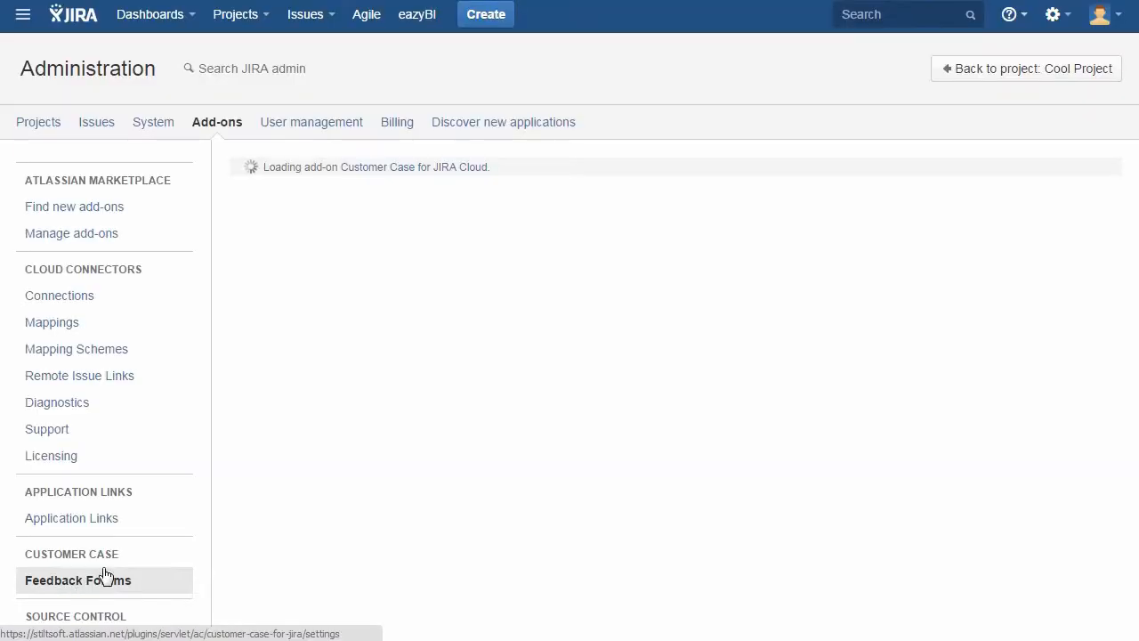
{"action": "left_click", "coordinate": [78, 595]}
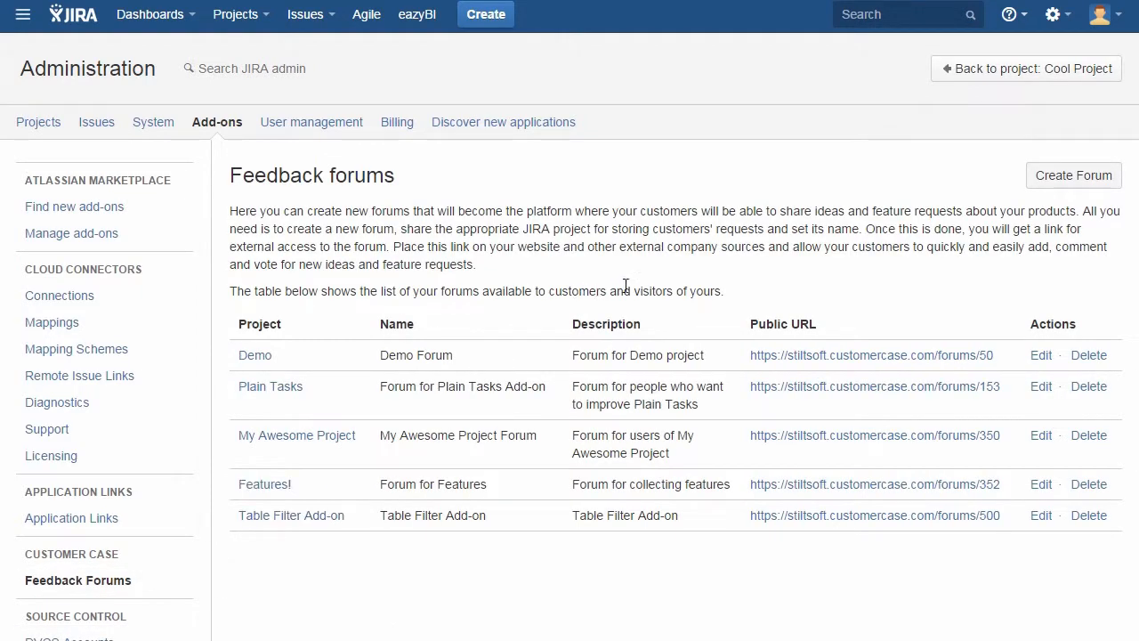
Create 'Cool Project Forum' for Cool Project, described as 'Forum for users of Cool Project'
{"action": "left_click", "coordinate": [1074, 176]}
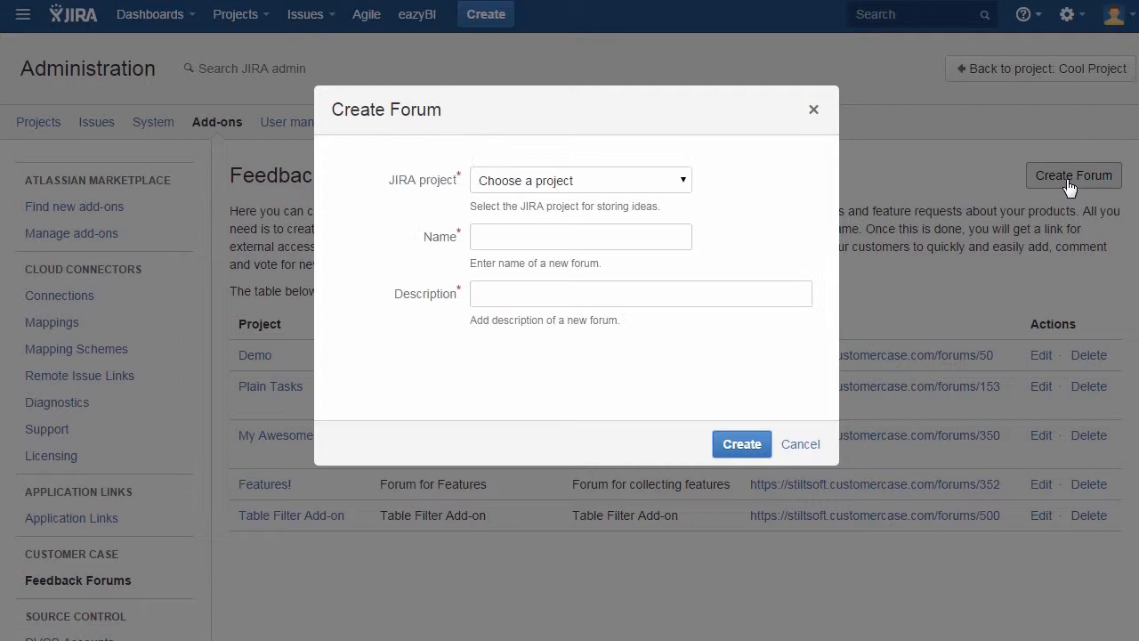
{"action": "type", "text": "C"}
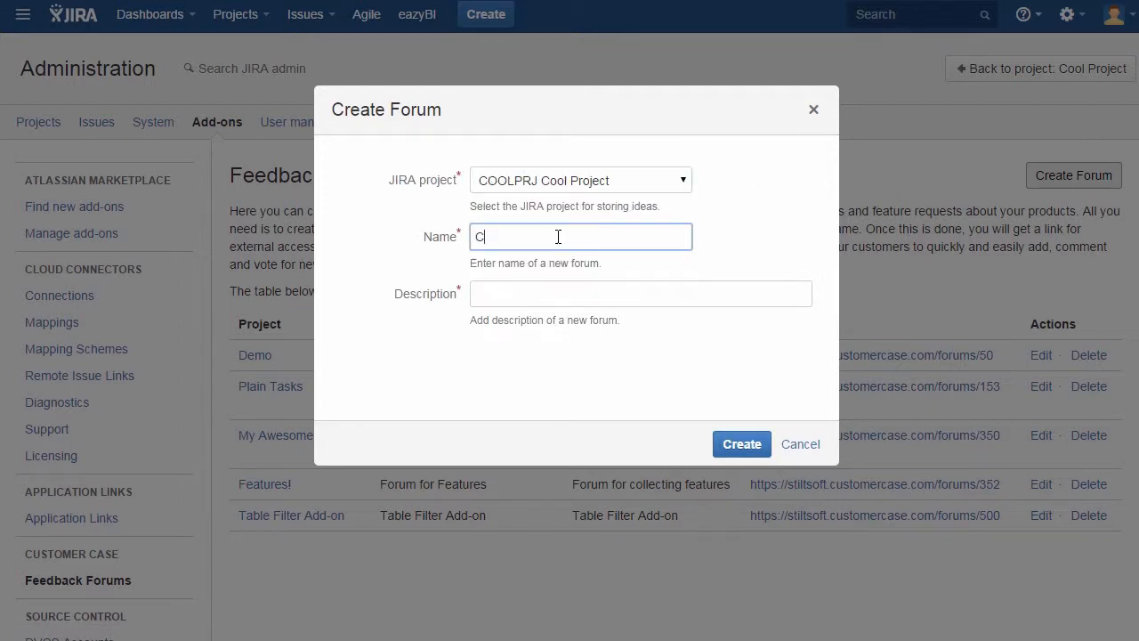
{"action": "type", "text": "ool Project For"}
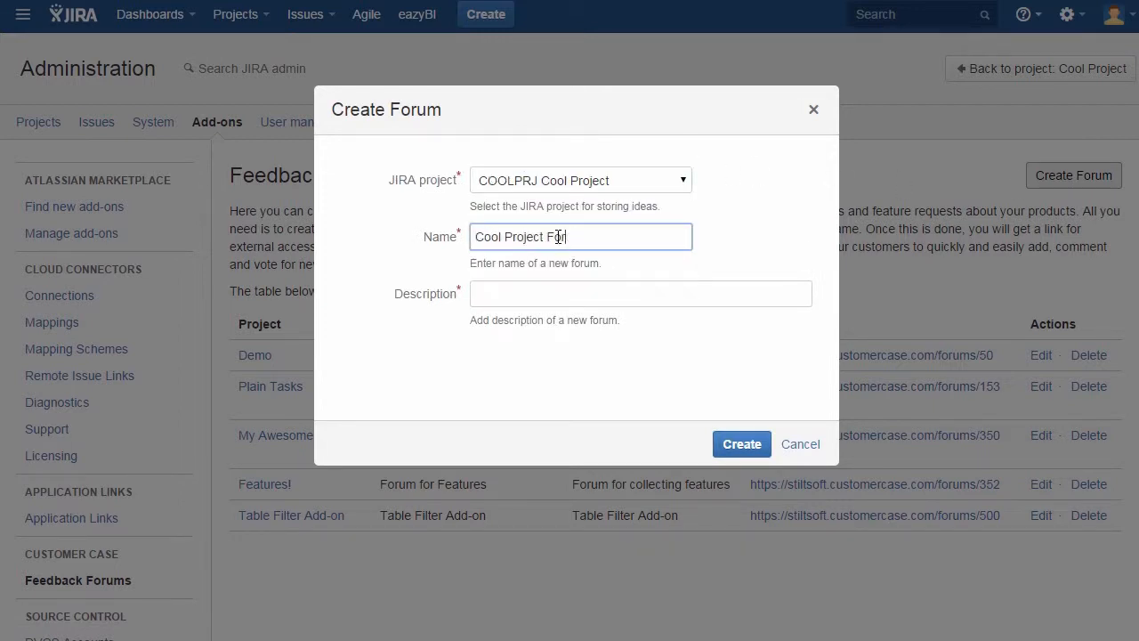
{"action": "type", "text": "Forum for users of Cool Project"}
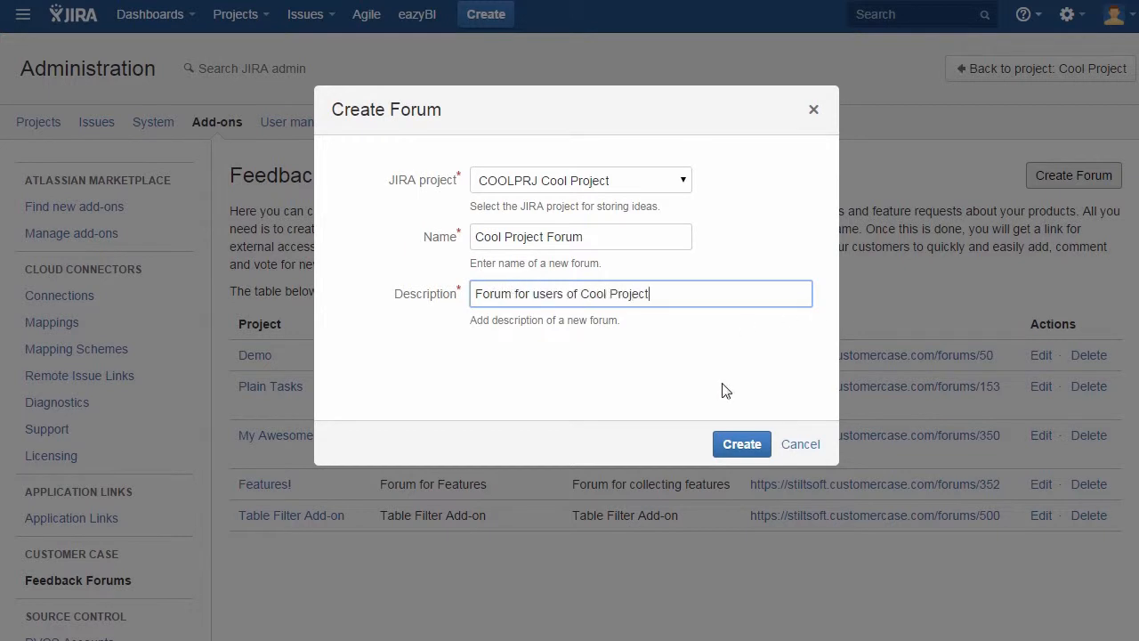
{"action": "left_click", "coordinate": [742, 445]}
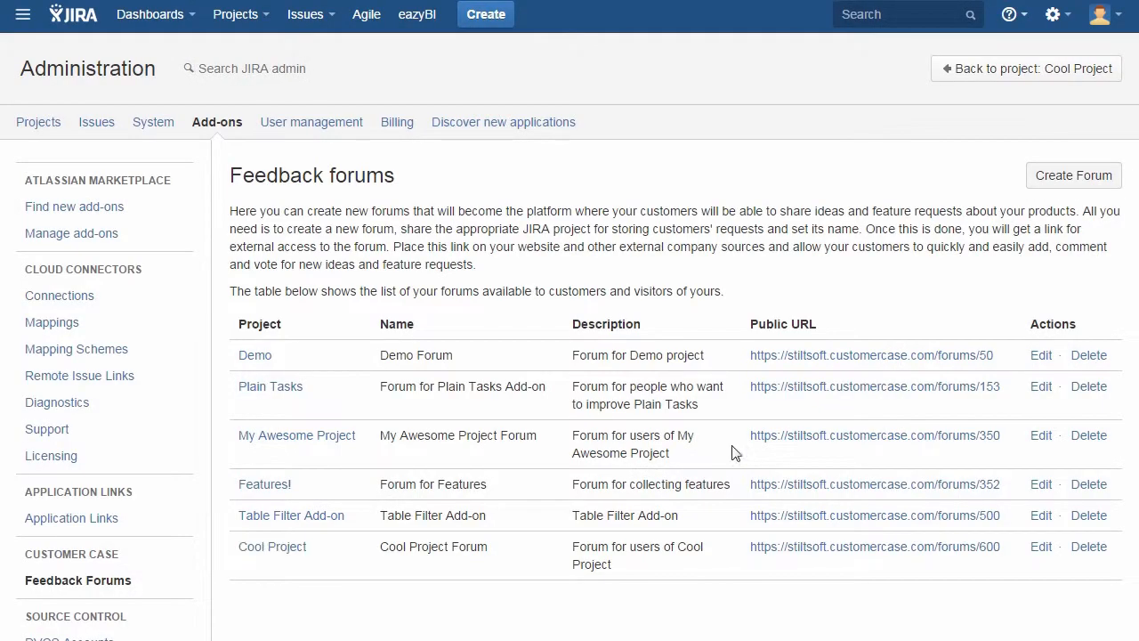
Open the new forum's public URL in a new tab, then go to Cool Project
{"action": "right_click", "coordinate": [874, 547]}
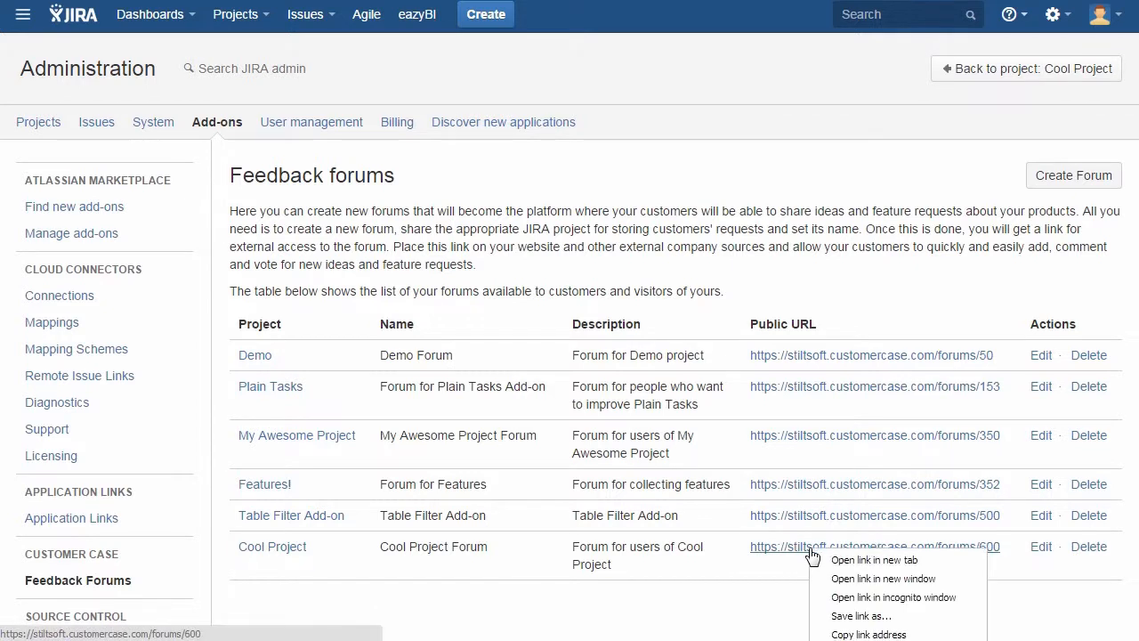
{"action": "mouse_move", "coordinate": [881, 560]}
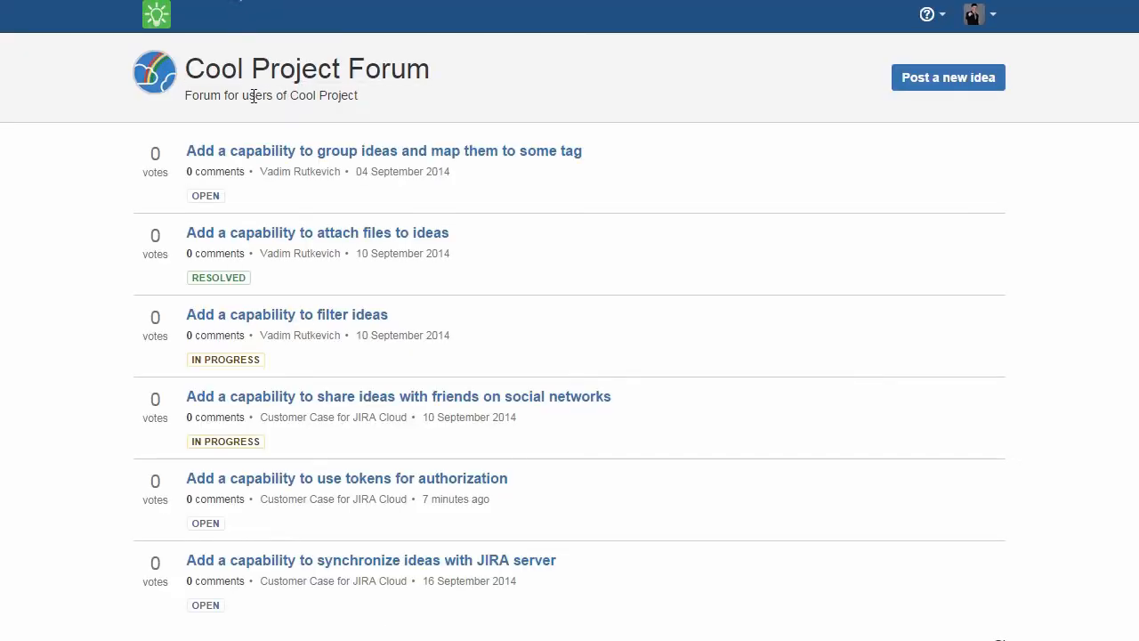
{"action": "mouse_move", "coordinate": [254, 323]}
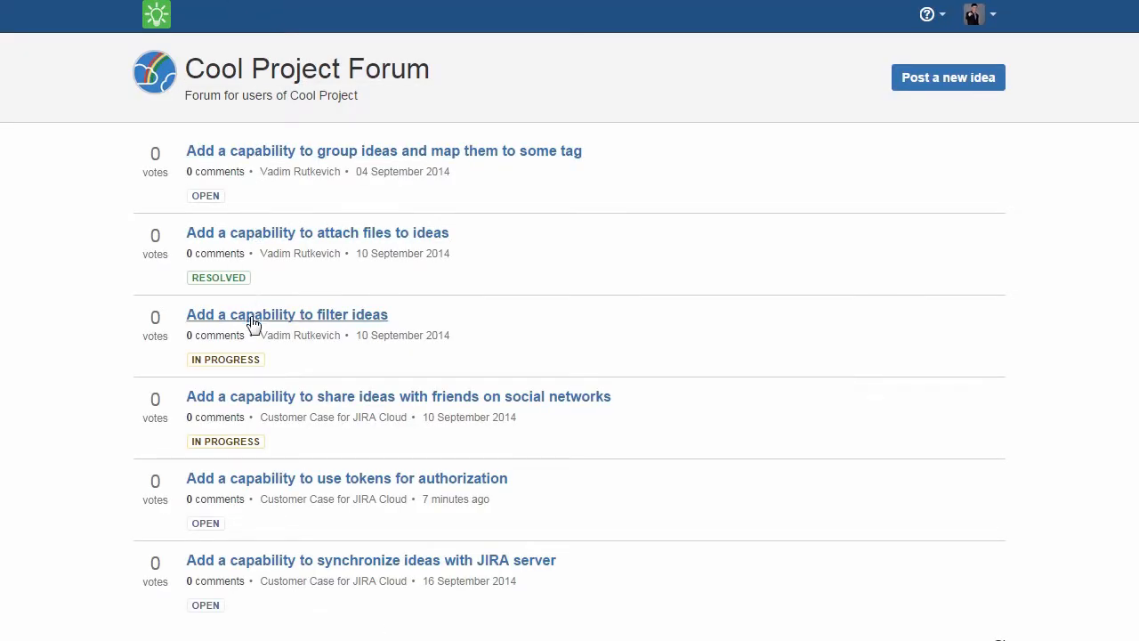
{"action": "mouse_move", "coordinate": [253, 567]}
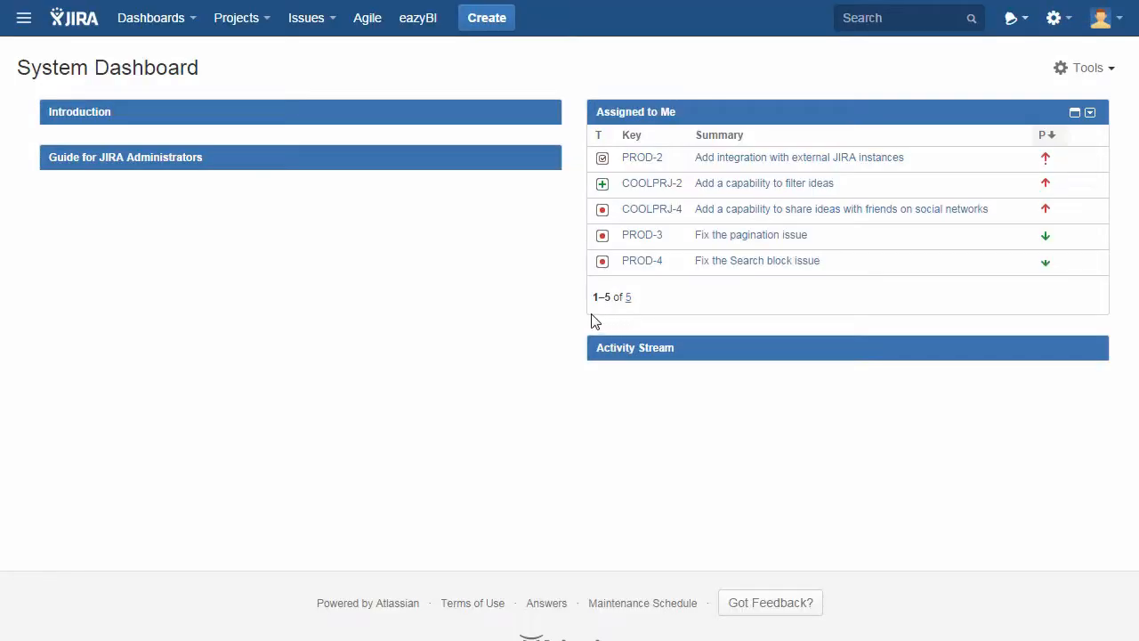
{"action": "left_click", "coordinate": [237, 17]}
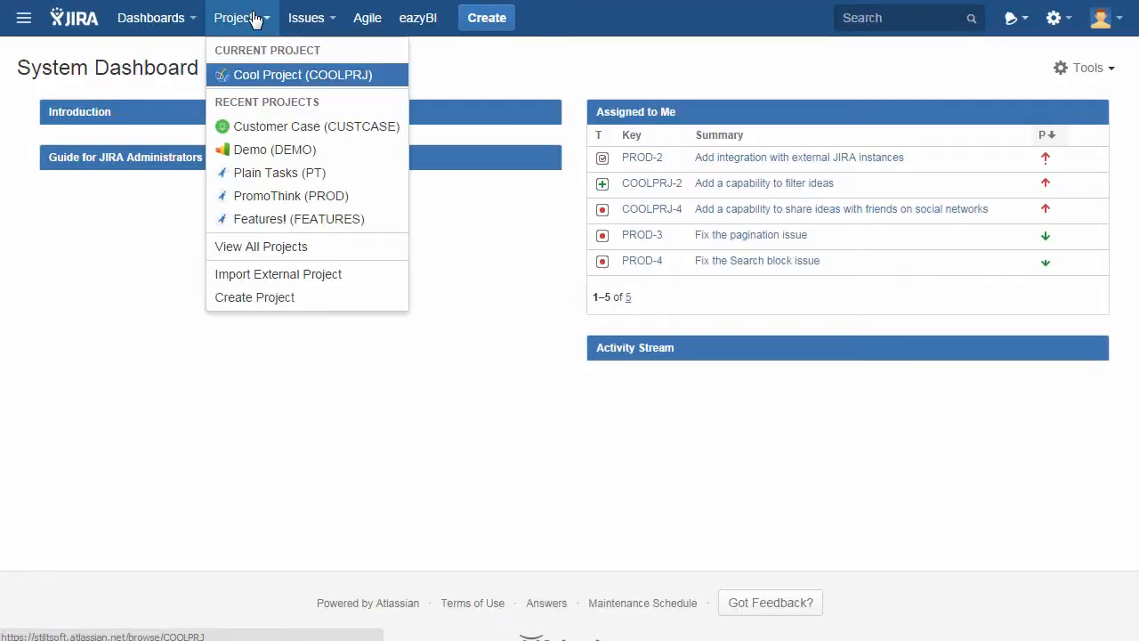
{"action": "left_click", "coordinate": [304, 75]}
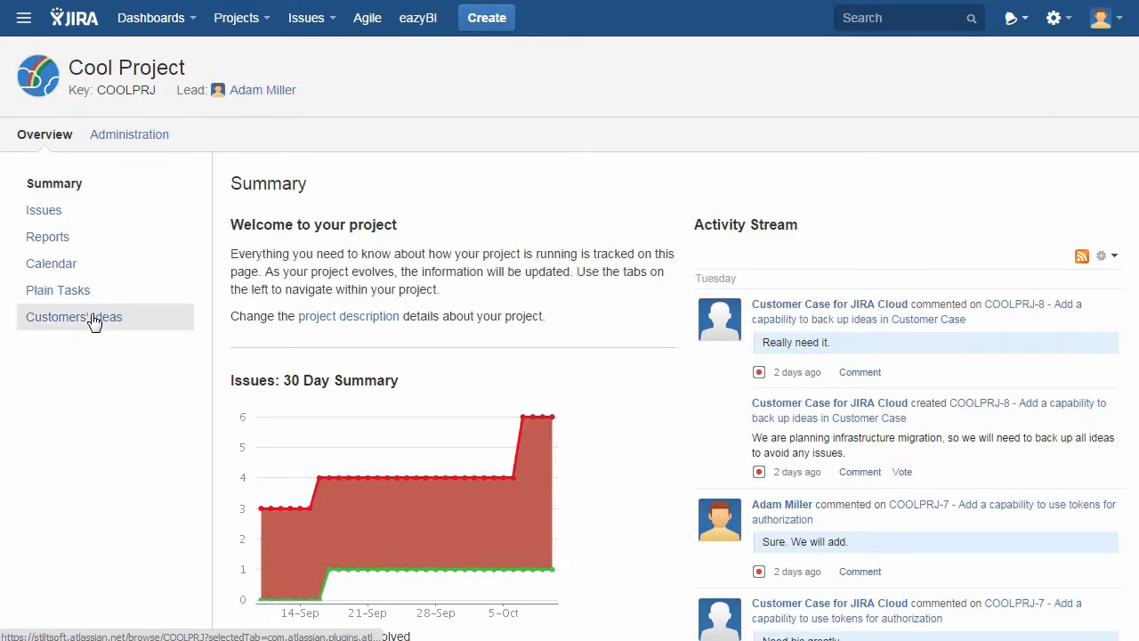
From Cool Project's Customers' Ideas, open COOLPRJ-8 about backing up ideas
{"action": "left_click", "coordinate": [74, 317]}
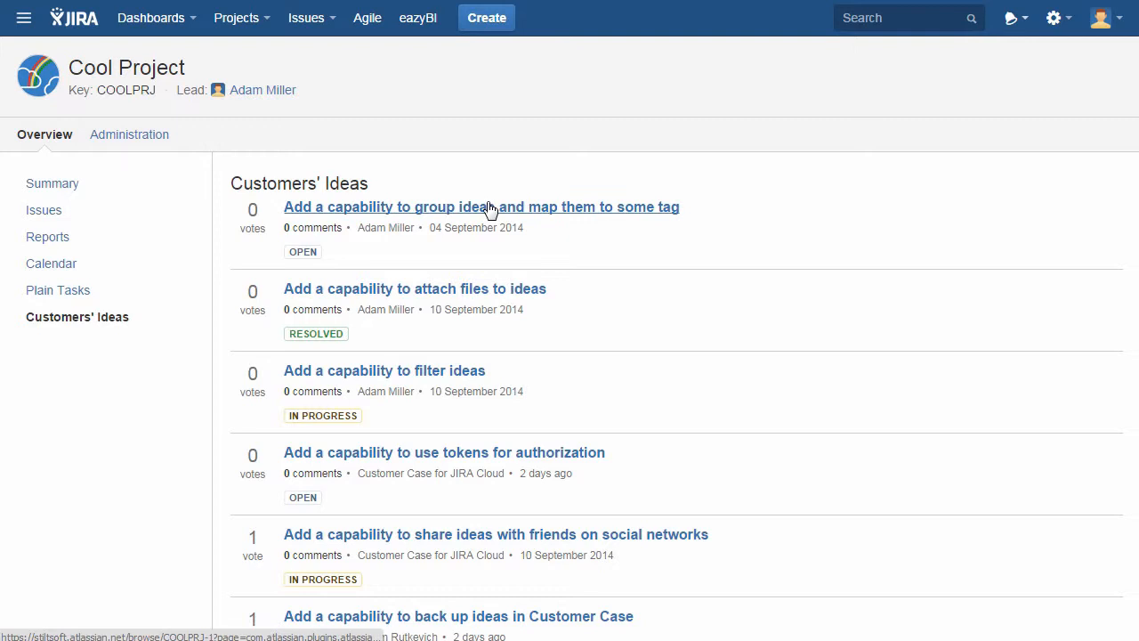
{"action": "scroll", "scroll_direction": "down", "scroll_amount": 3}
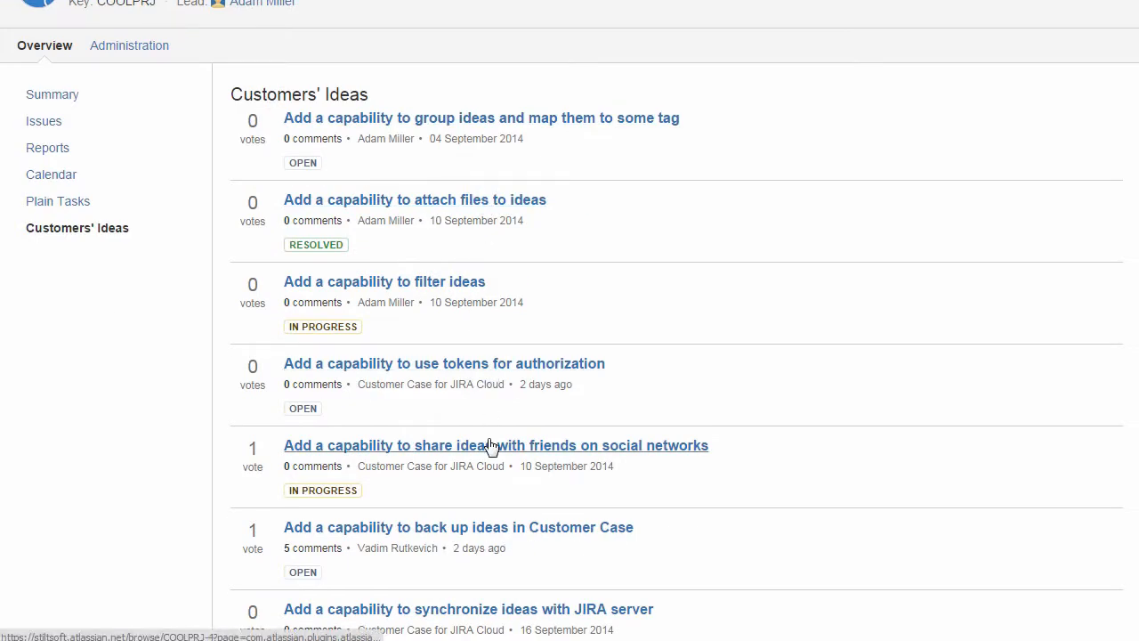
{"action": "left_click", "coordinate": [471, 527]}
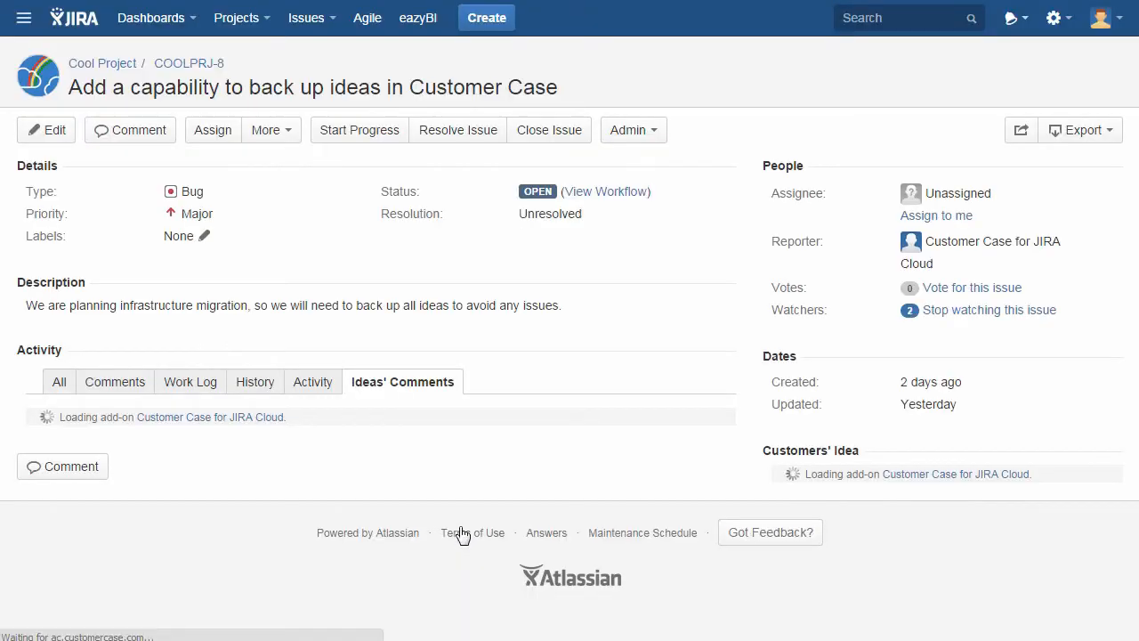